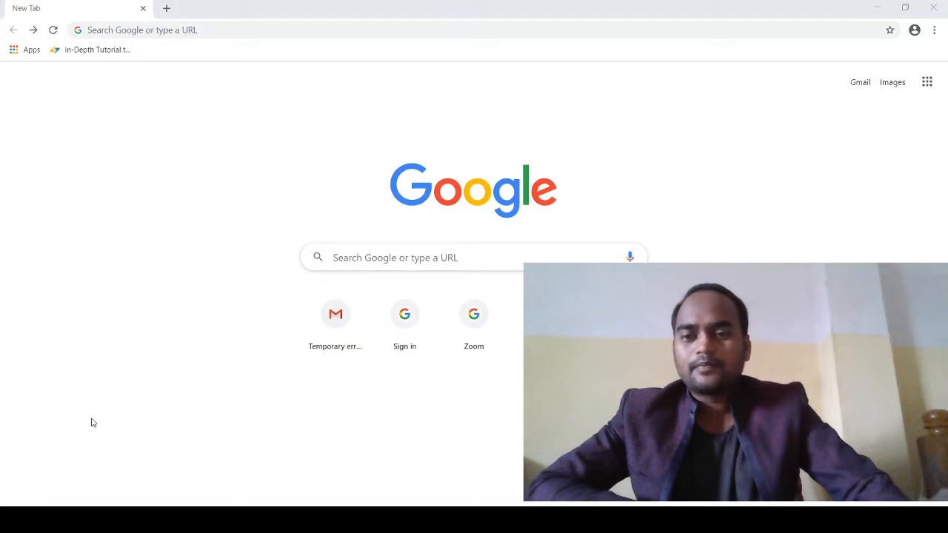
mouse_move(400, 119)
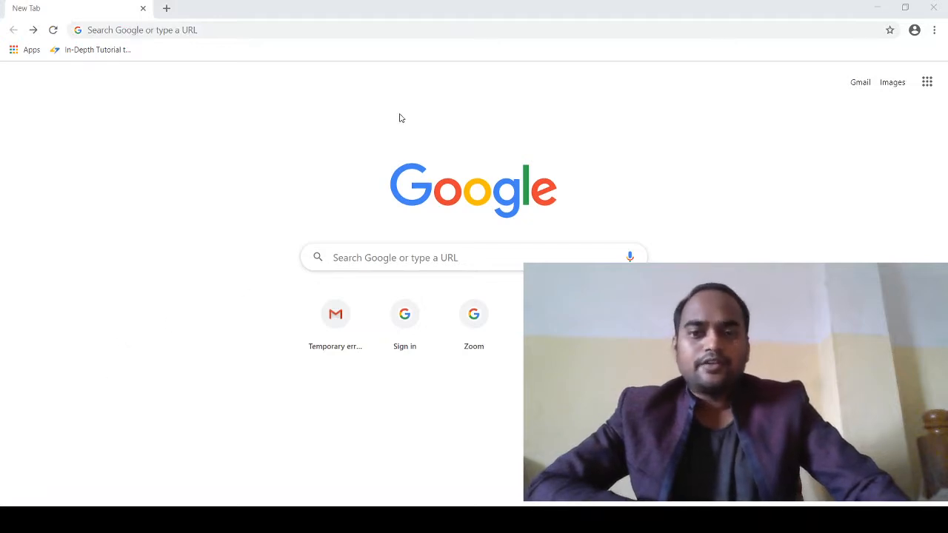
Step: Search Google for 'tinkercad' and bring up the results
click(444, 258)
text(tinkercad)
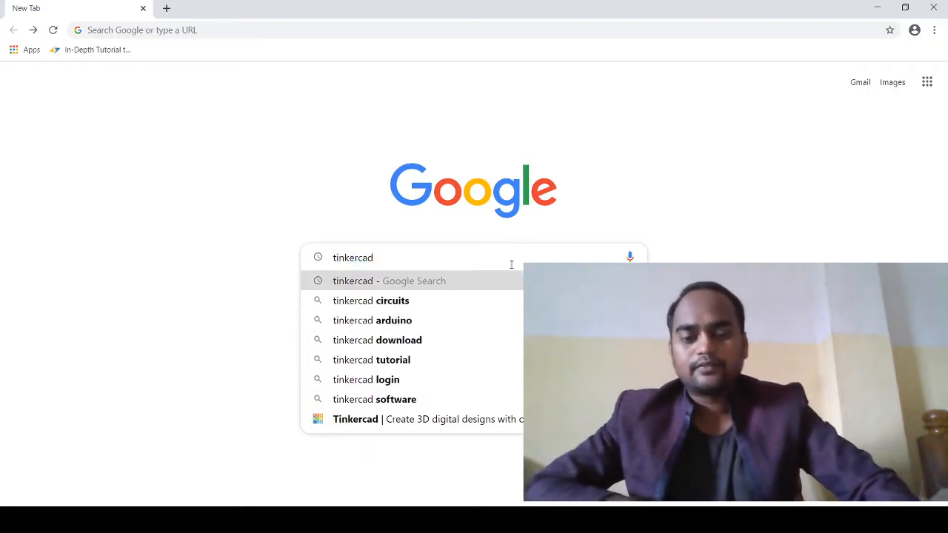
click(371, 282)
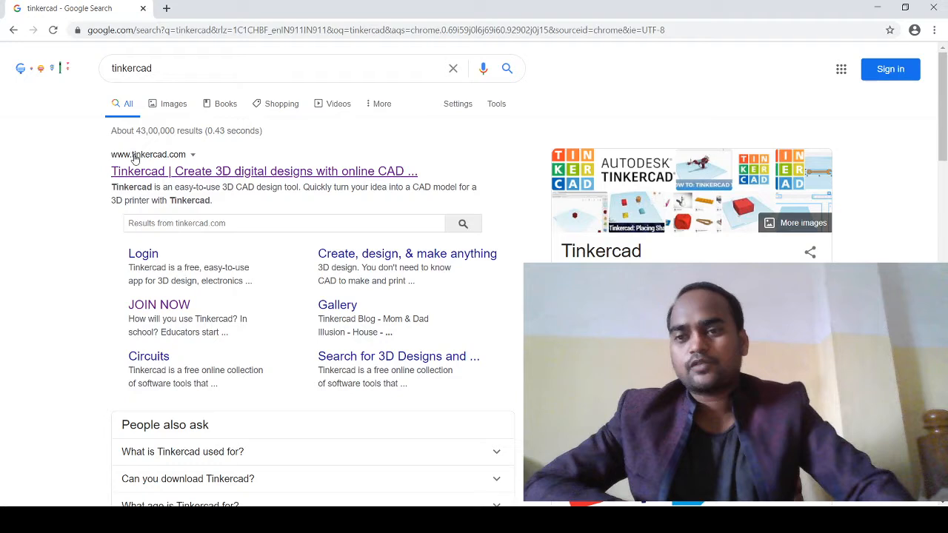
mouse_move(169, 171)
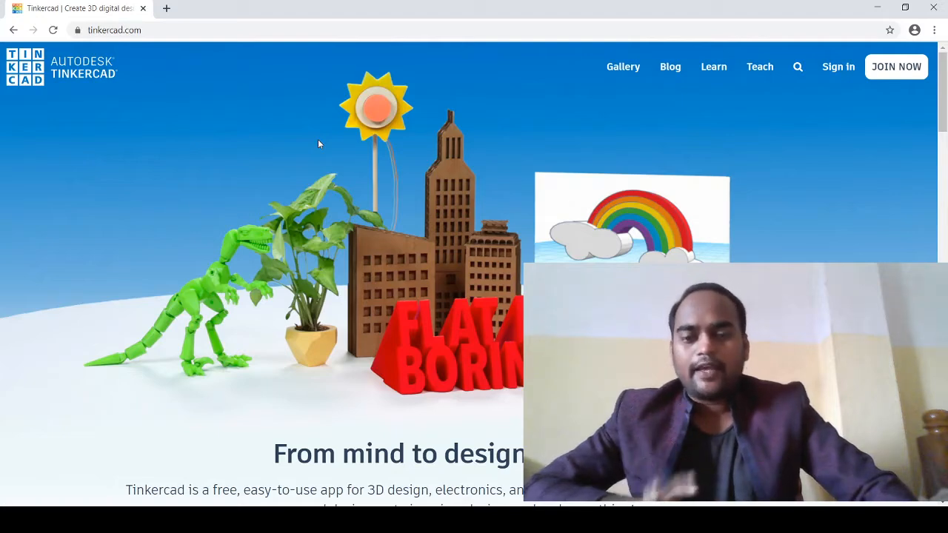
mouse_move(309, 163)
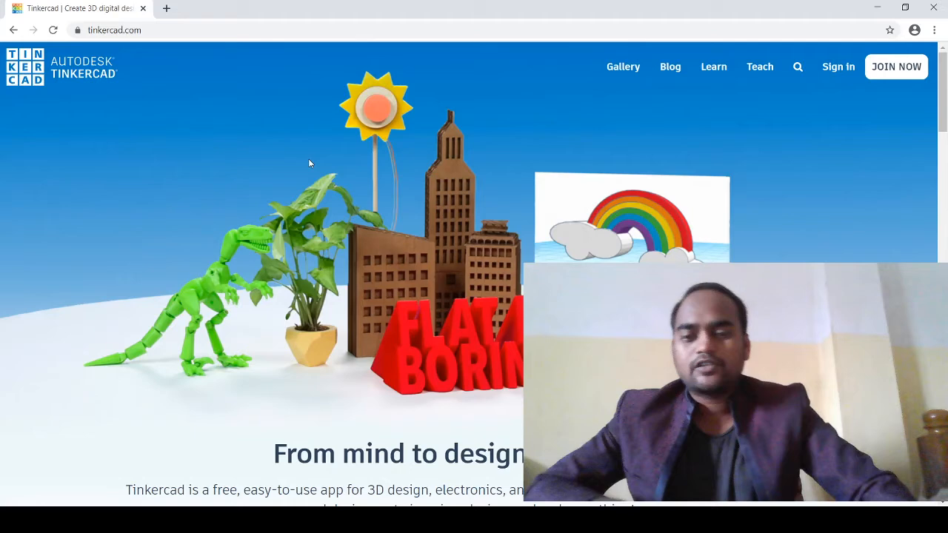
Step: Scroll down the Tinkercad home page toward the Start Tinkering option
scroll(down, 3)
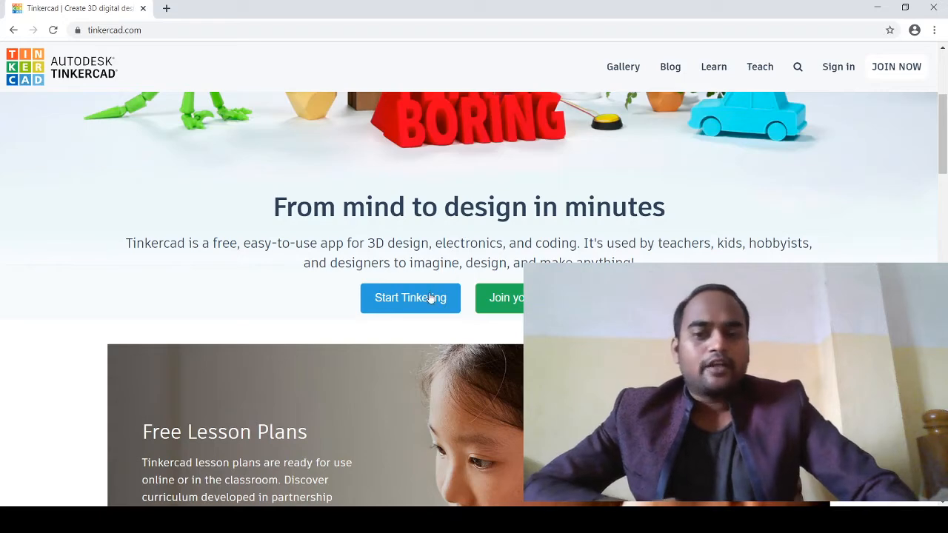
mouse_move(501, 320)
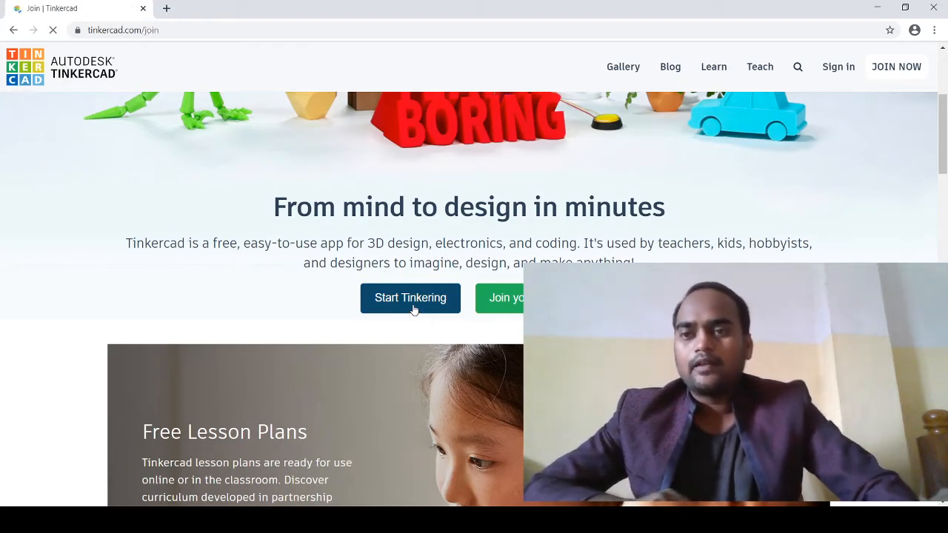
Step: Start Tinkering and choose to create a personal account
click(410, 298)
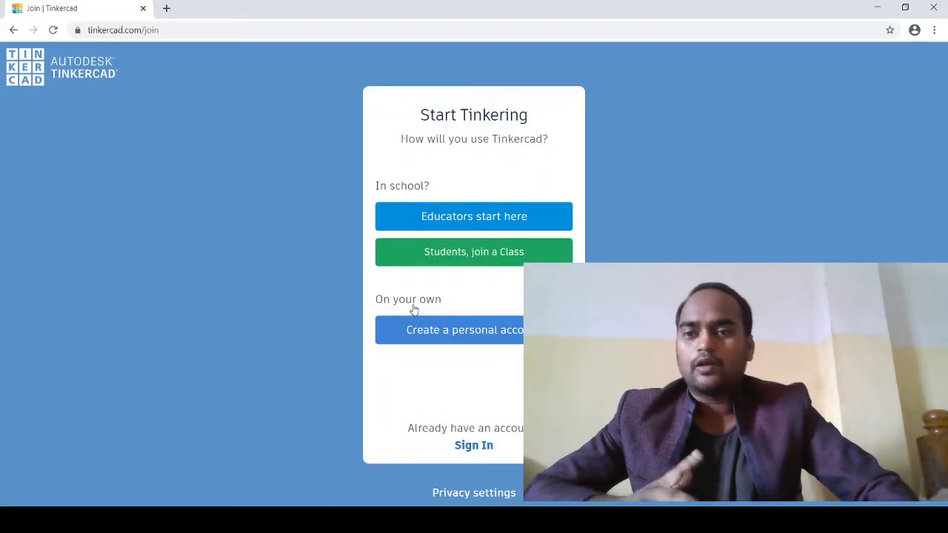
mouse_move(451, 200)
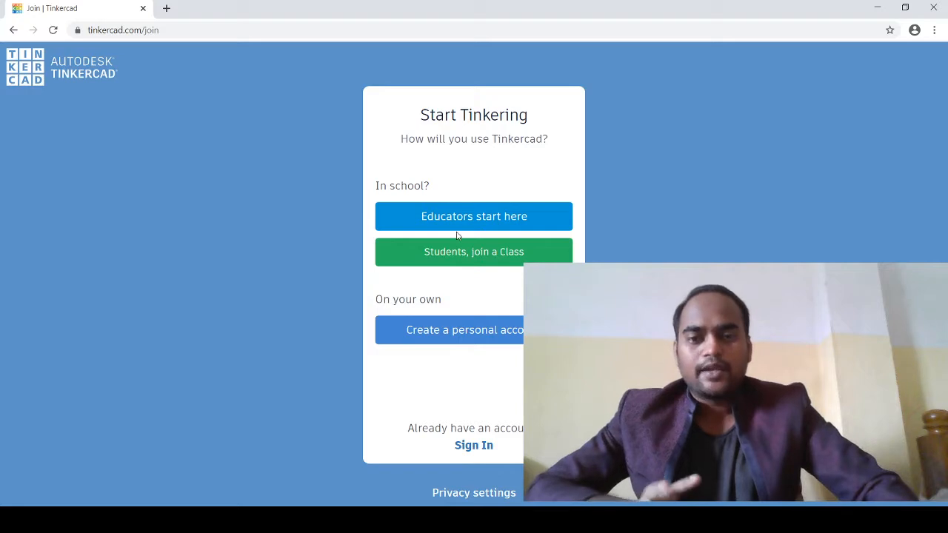
mouse_move(457, 330)
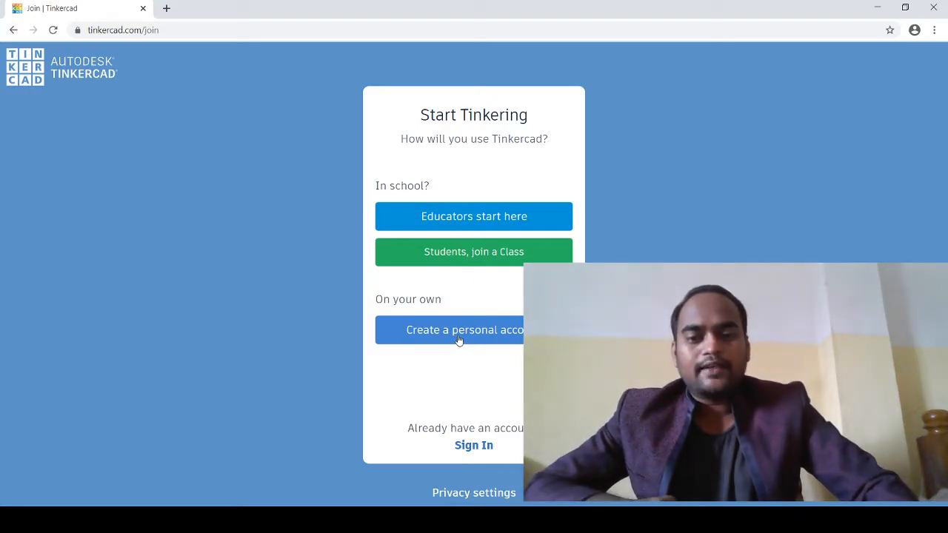
click(458, 329)
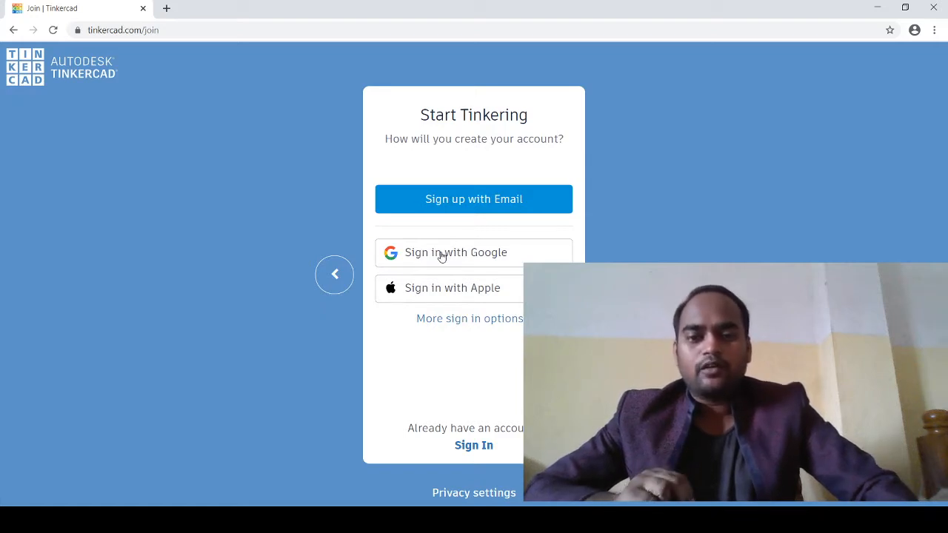
mouse_move(469, 255)
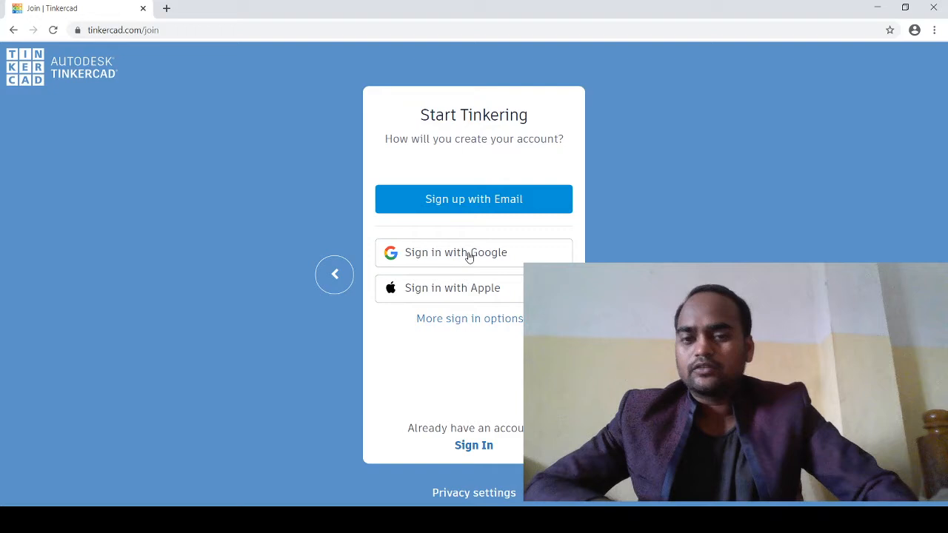
mouse_move(437, 296)
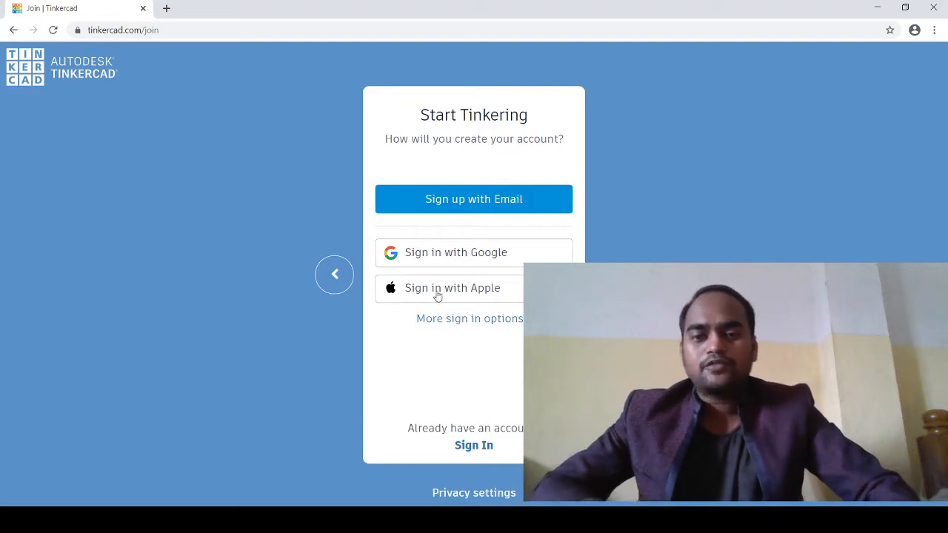
mouse_move(438, 234)
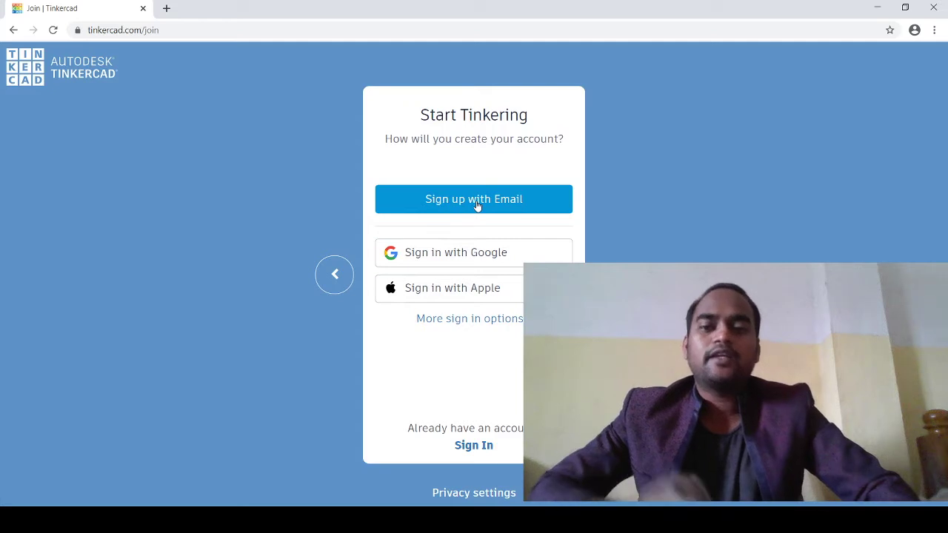
mouse_move(454, 258)
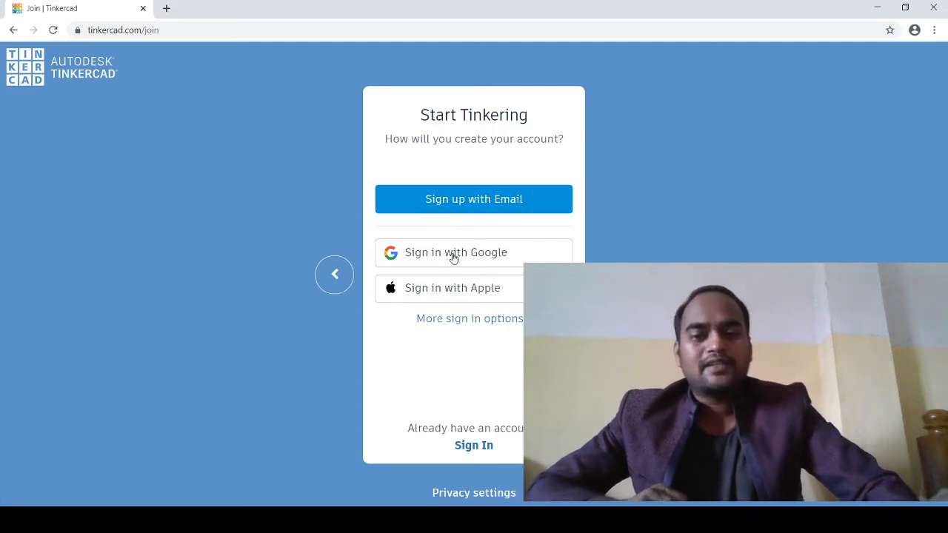
Step: Sign in with Google, picking the account and entering its password
click(454, 252)
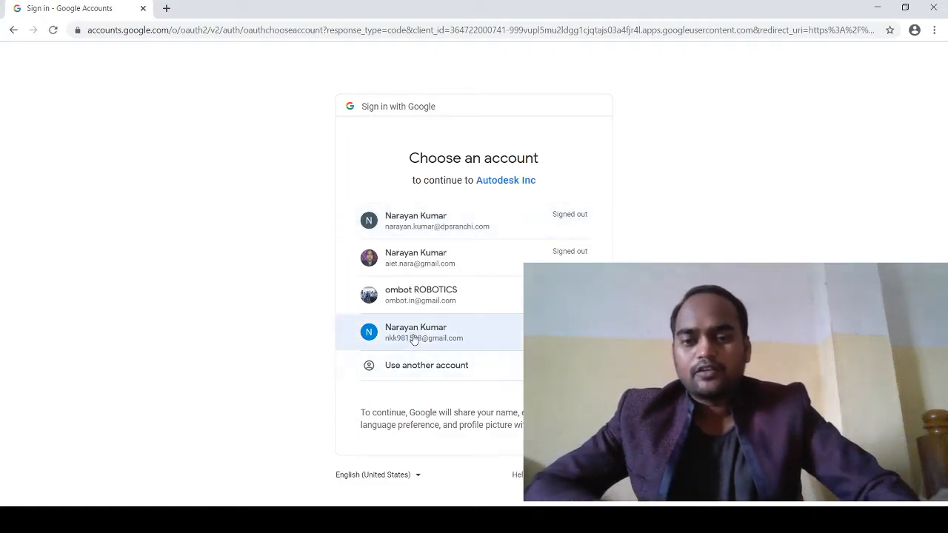
click(415, 332)
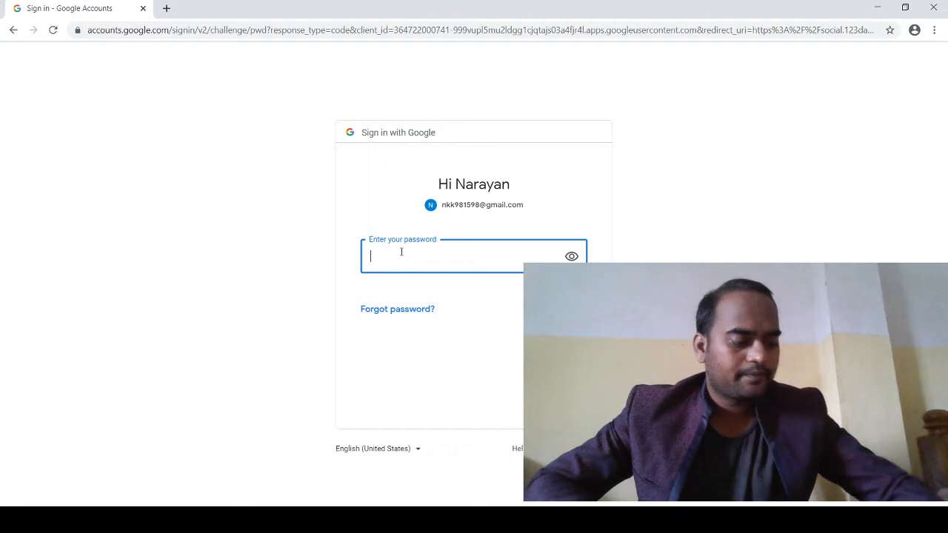
text(•)
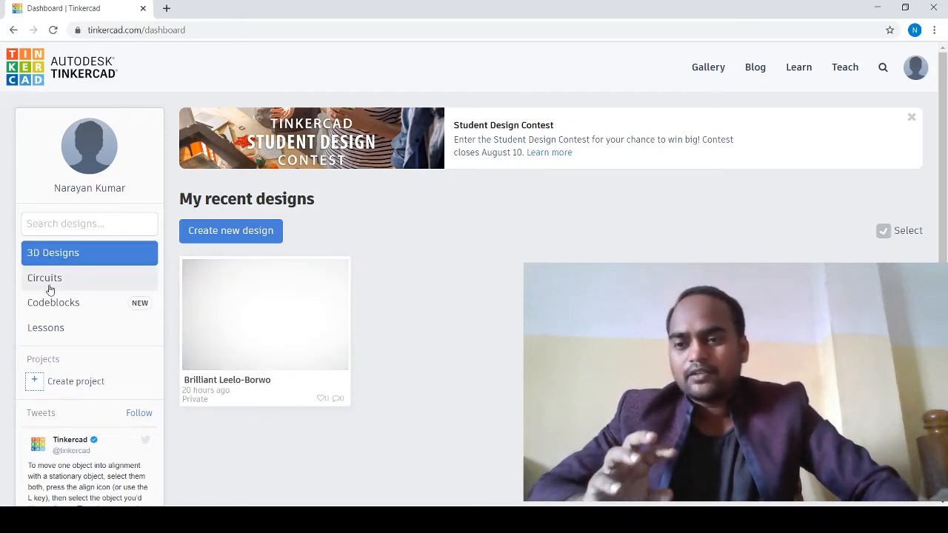
Step: Browse the Circuits, Codeblocks and Lessons dashboard sections, ending on Circuits
click(45, 277)
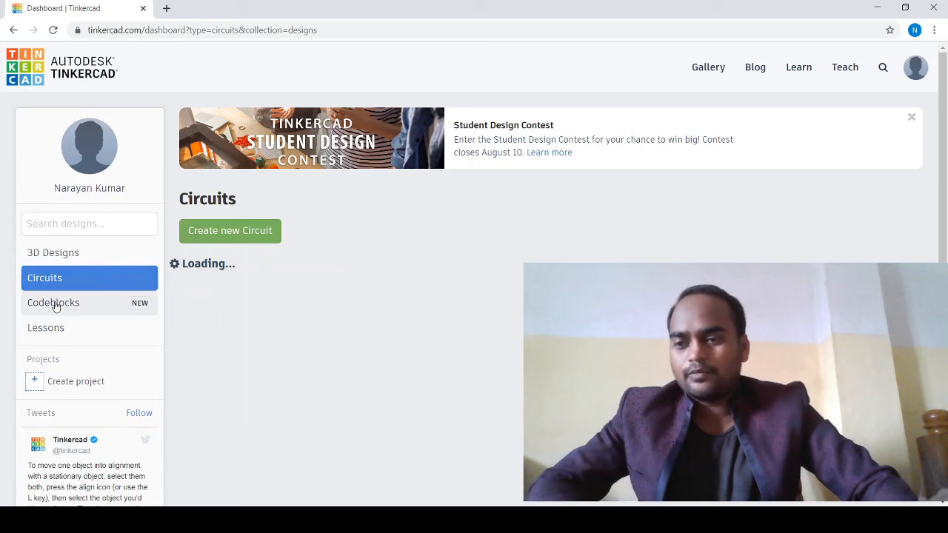
click(53, 302)
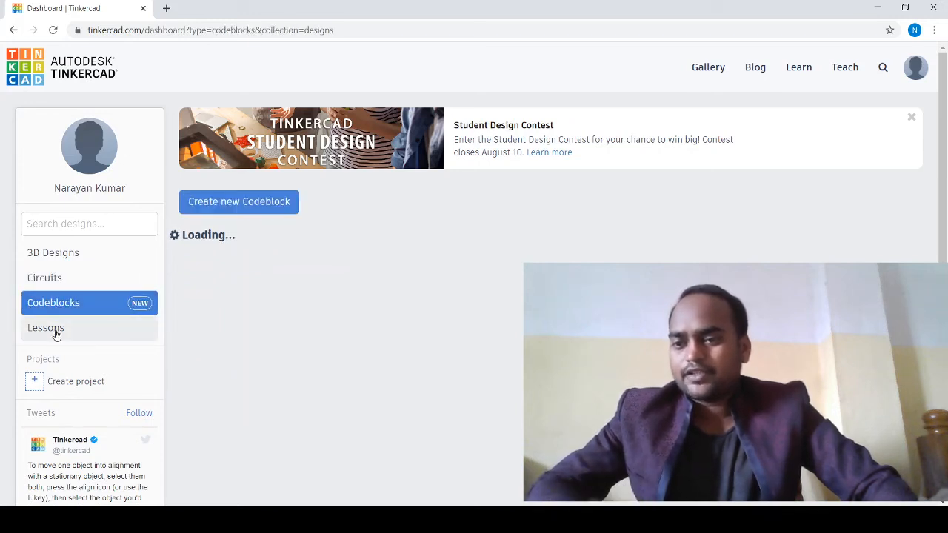
click(45, 327)
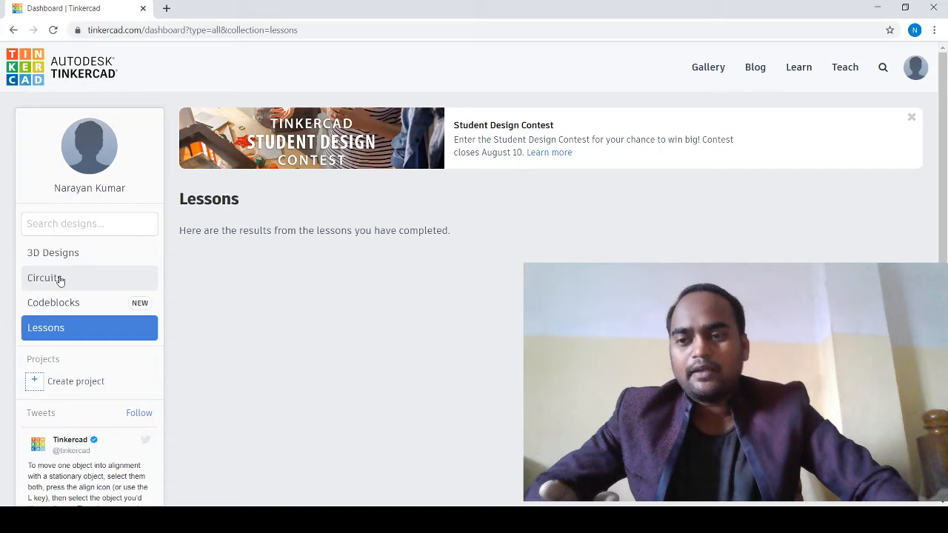
click(45, 278)
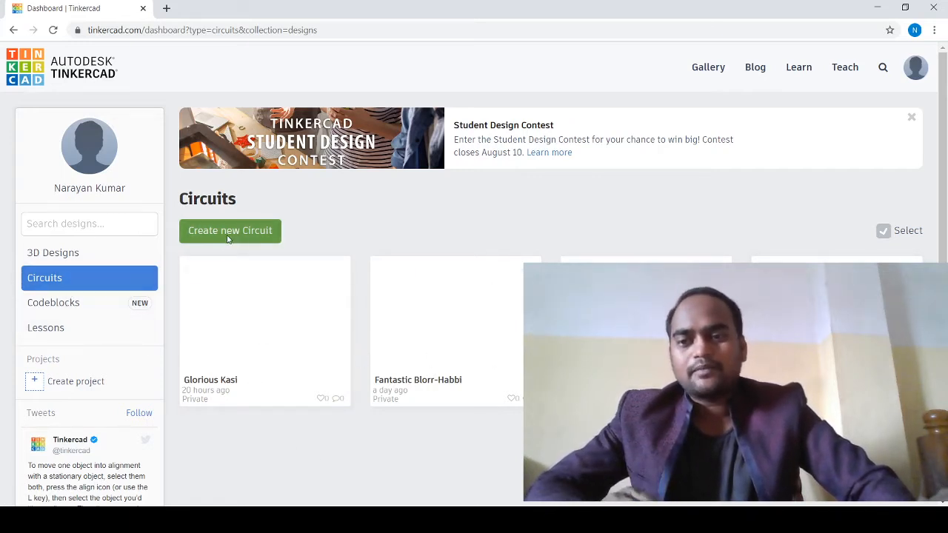
Step: Create a new circuit design and look through the Basic components panel
click(230, 231)
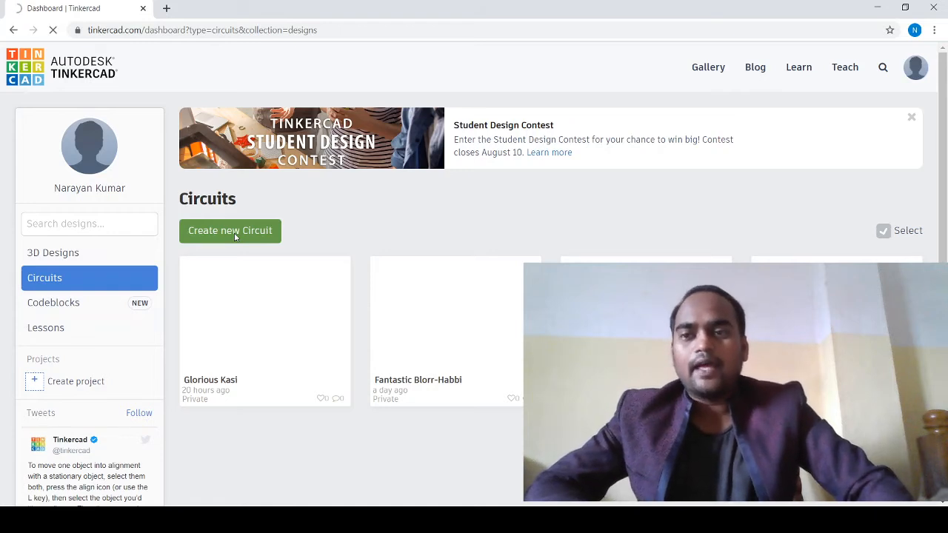
click(230, 232)
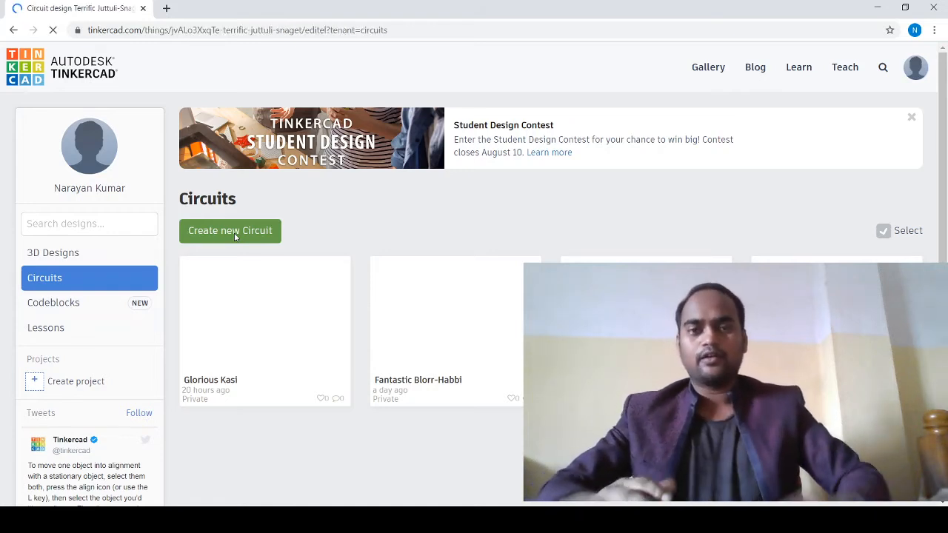
click(229, 231)
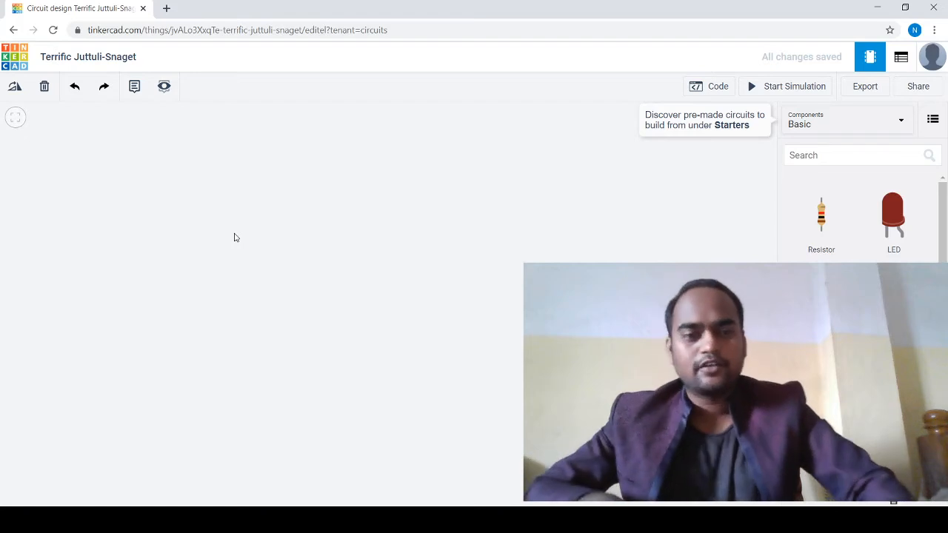
mouse_move(440, 311)
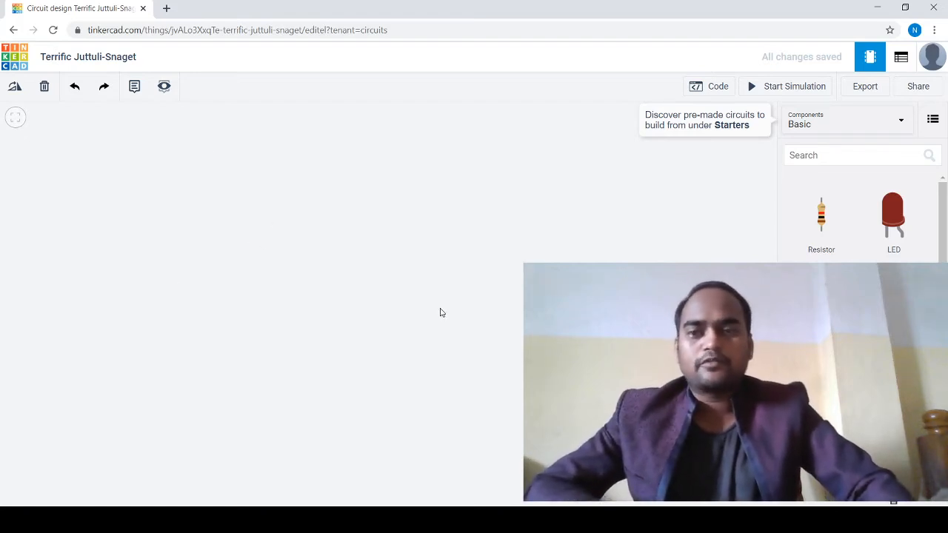
mouse_move(363, 254)
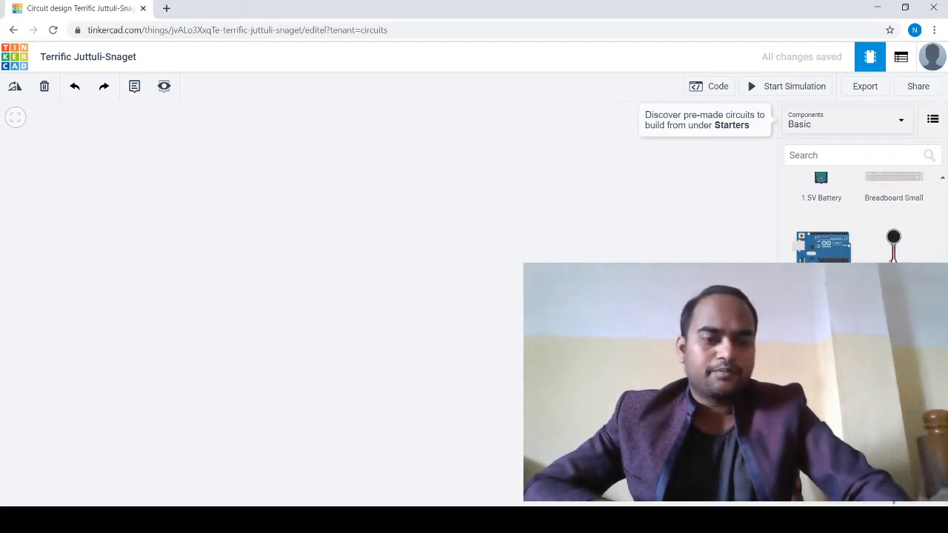
scroll(down, 3)
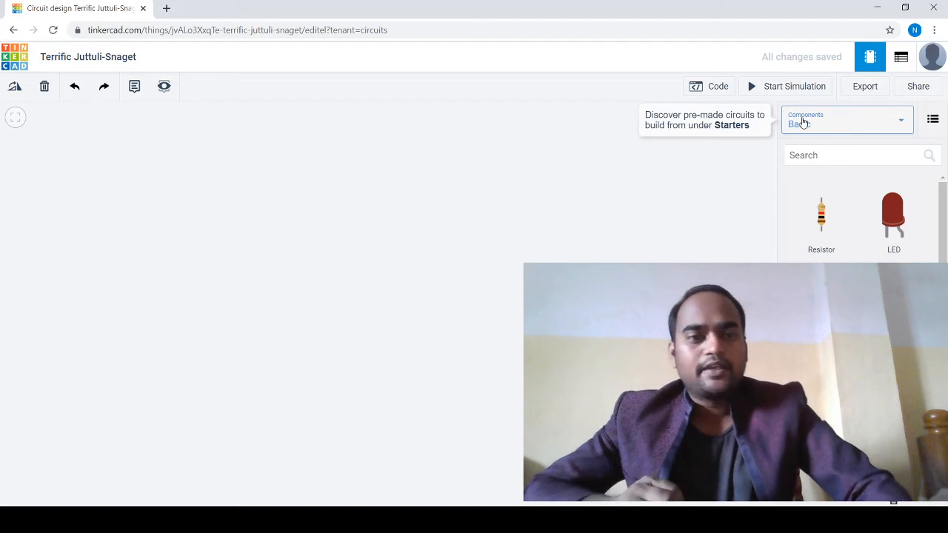
Step: Switch the Components library to All and scroll through the full component list
click(848, 118)
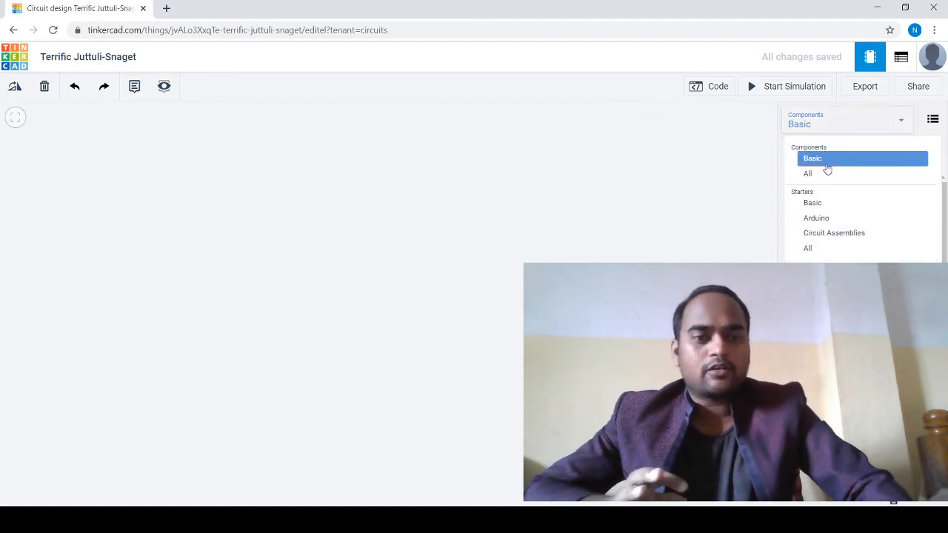
click(809, 174)
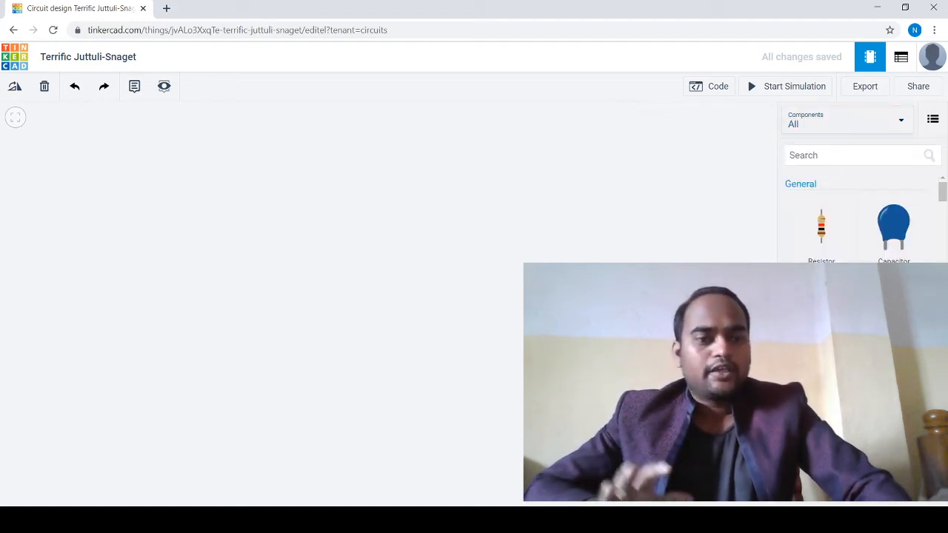
scroll(down, 3)
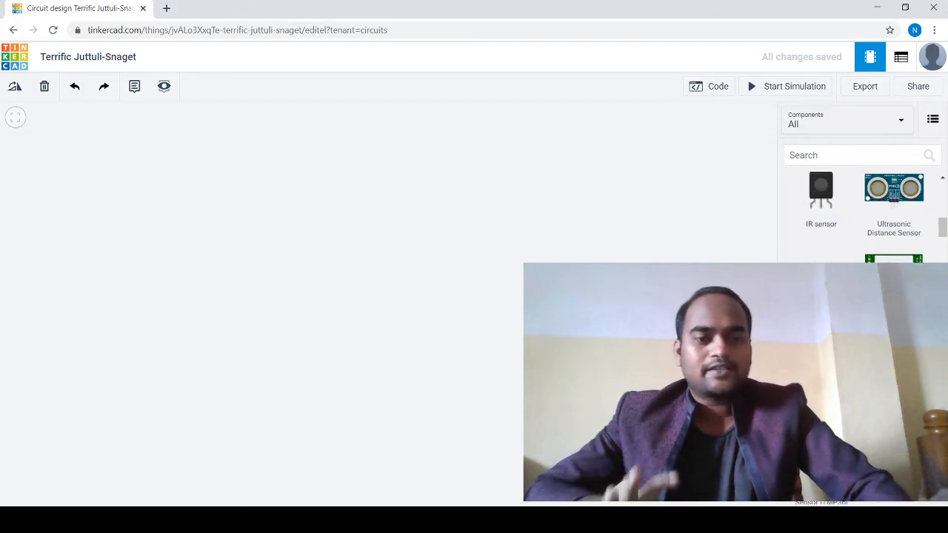
scroll(down, 3)
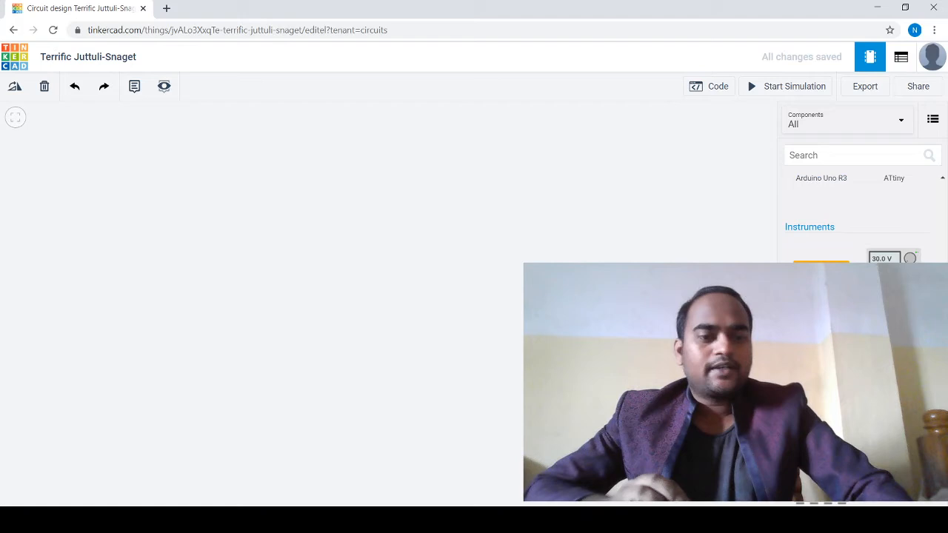
scroll(down, 3)
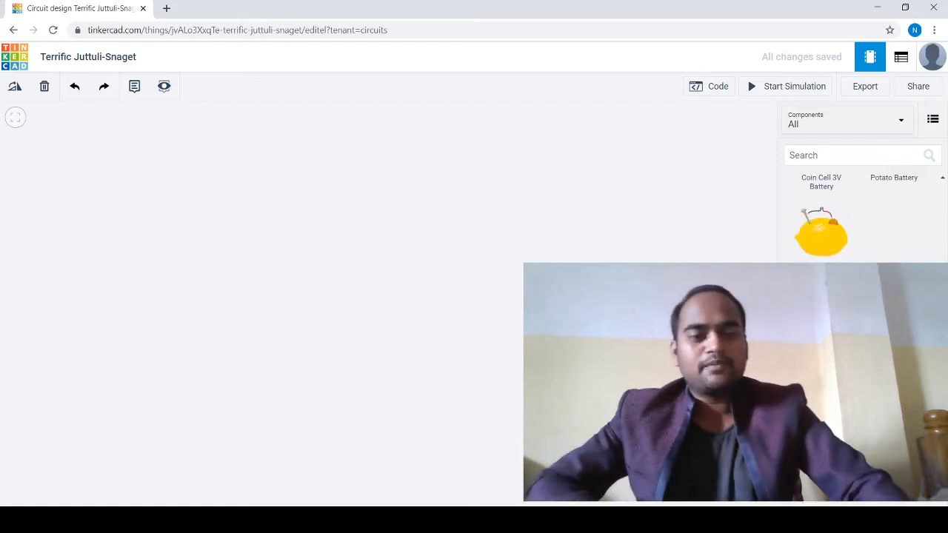
scroll(down, 3)
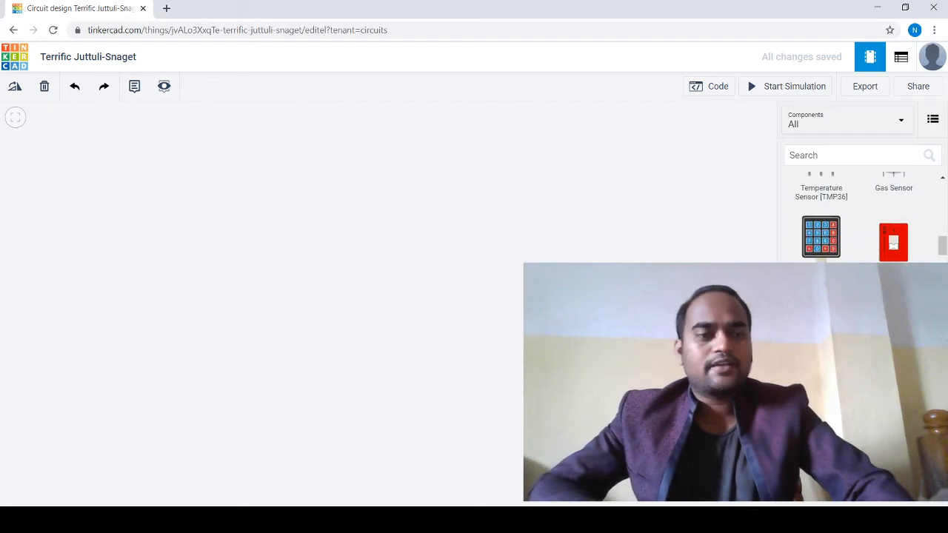
scroll(down, 3)
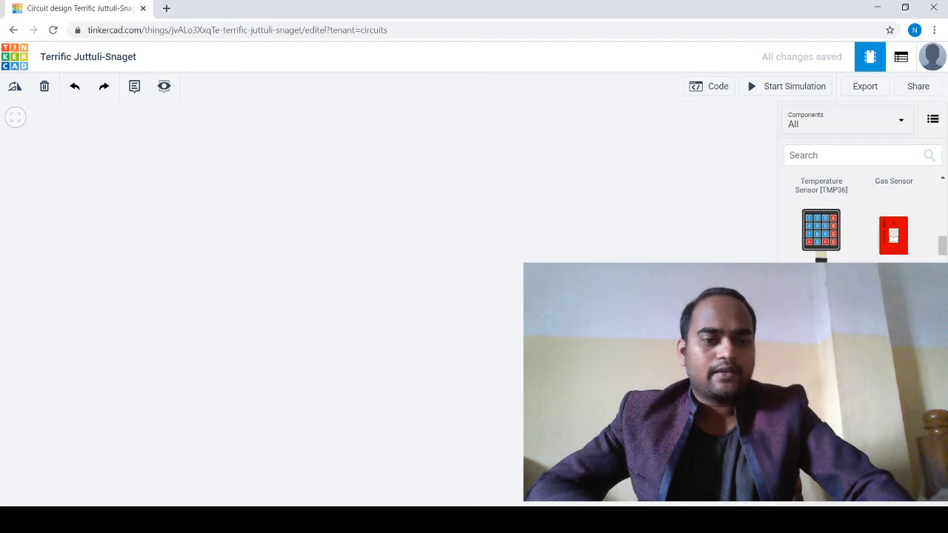
scroll(down, 3)
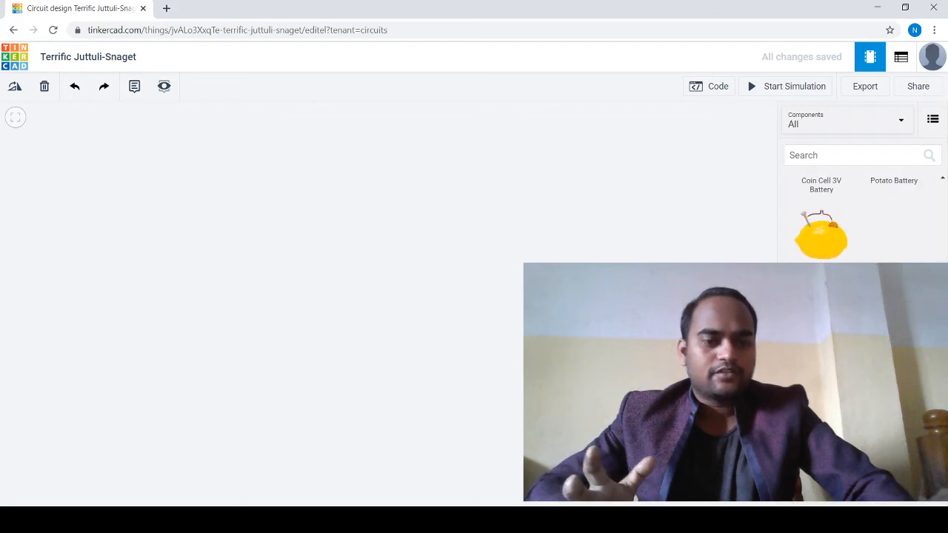
scroll(down, 3)
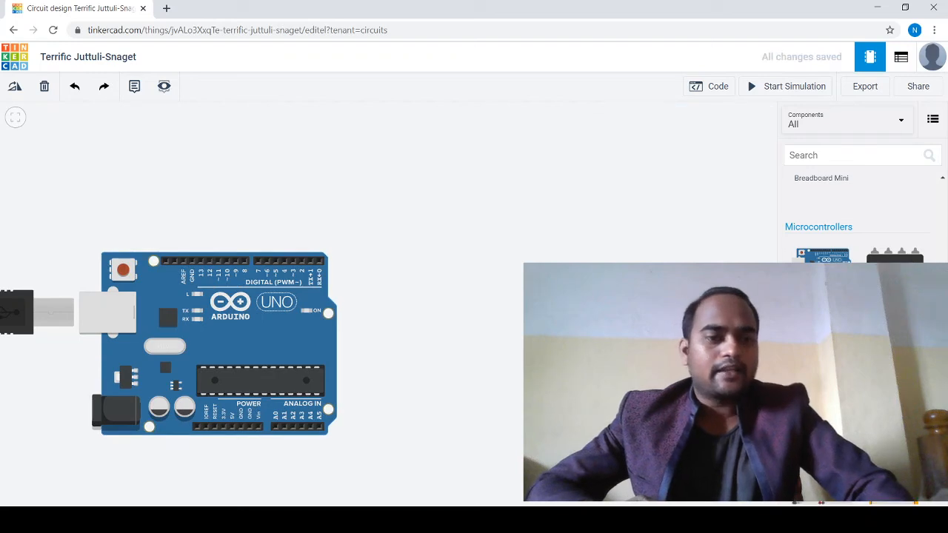
Step: Scroll the component list to reach the Arduino Uno R3 and LED parts
scroll(down, 3)
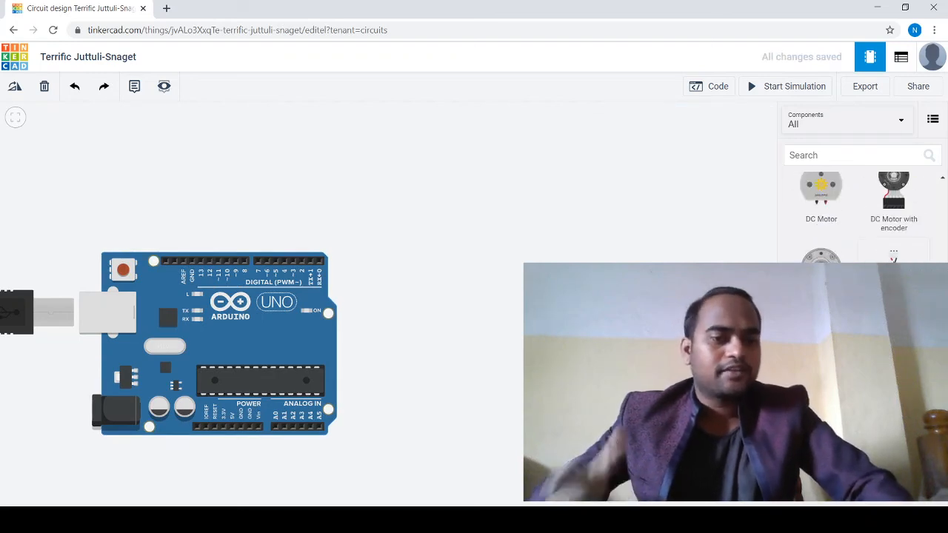
scroll(down, 3)
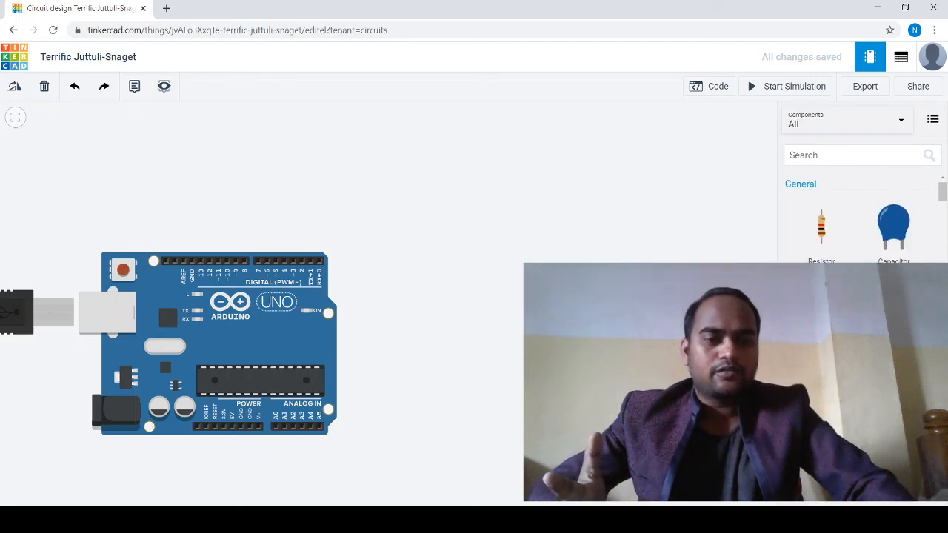
scroll(down, 3)
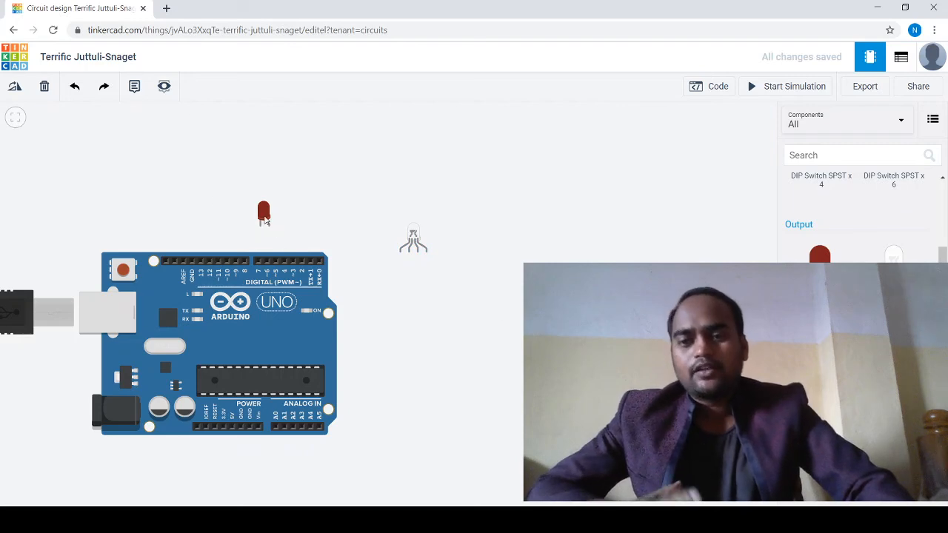
mouse_move(433, 305)
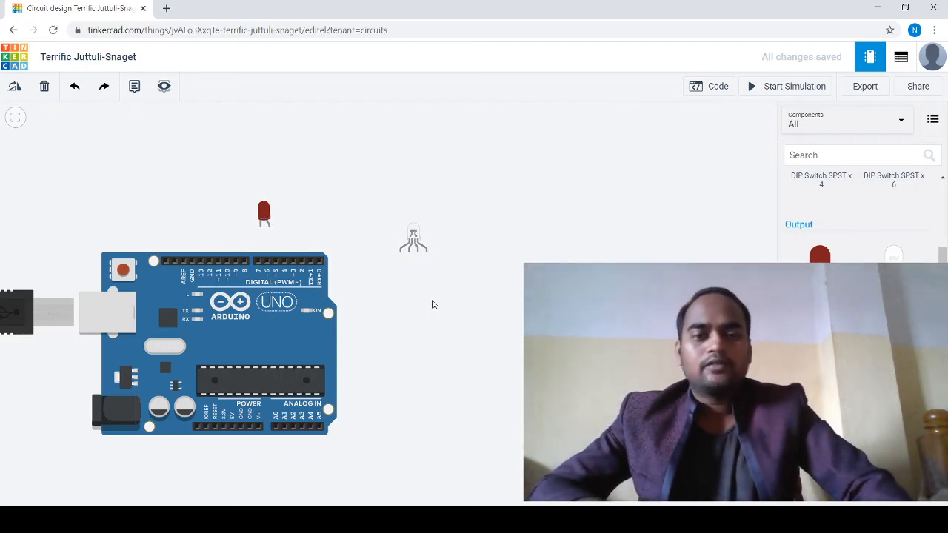
mouse_move(487, 277)
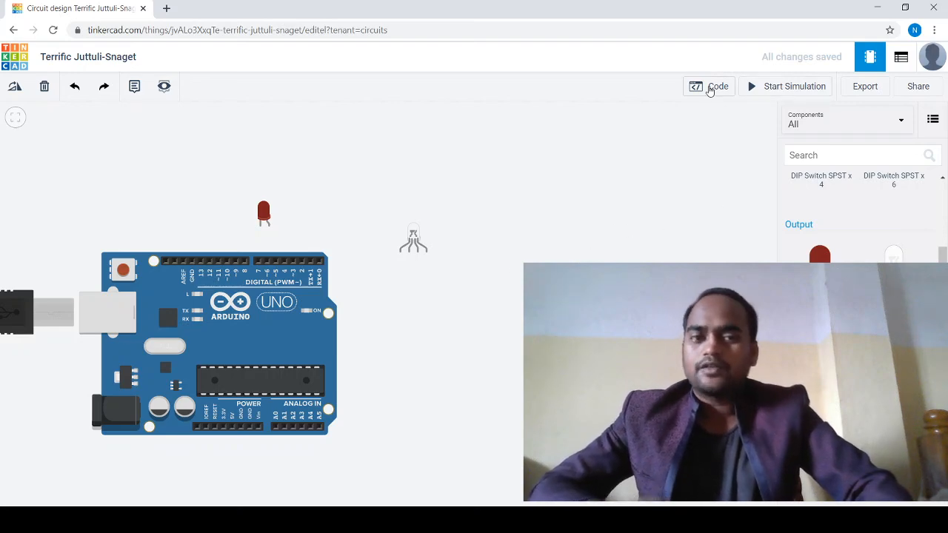
click(708, 86)
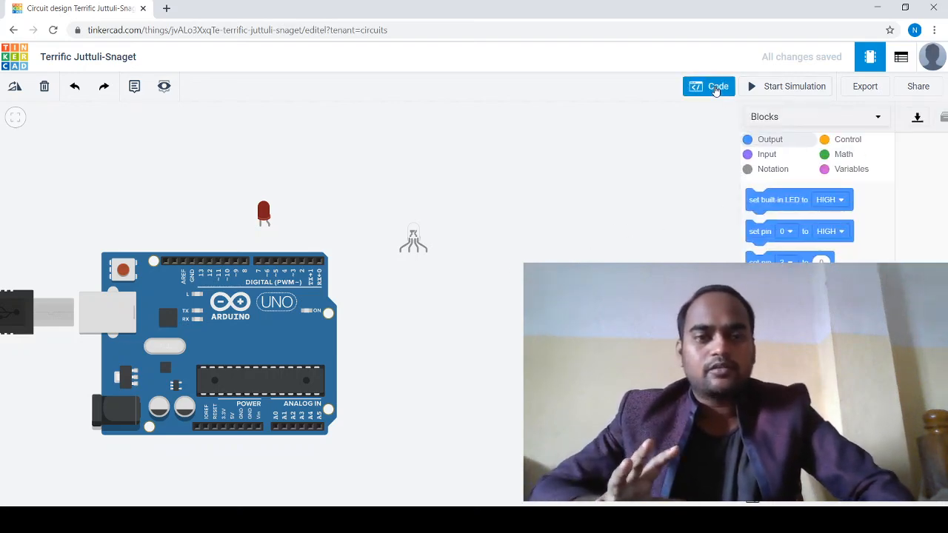
click(708, 86)
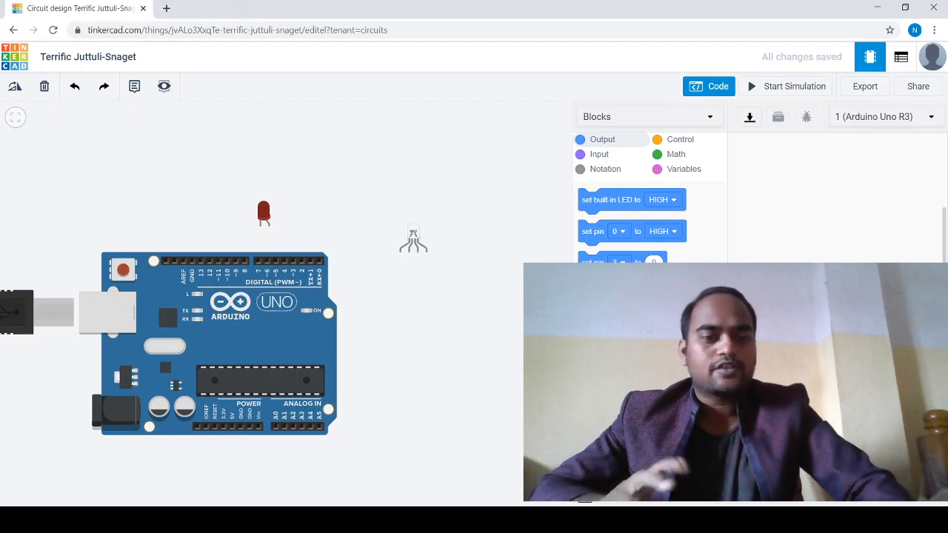
mouse_move(682, 74)
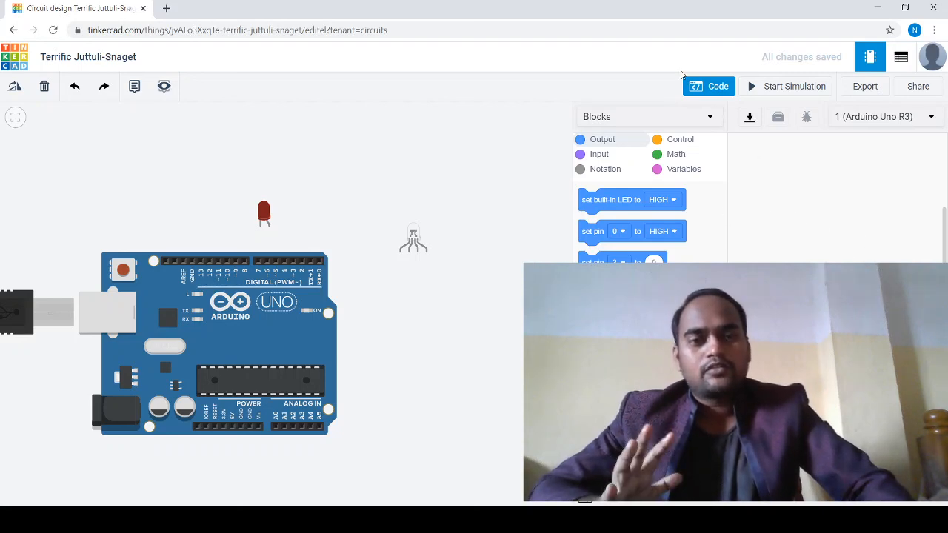
click(709, 86)
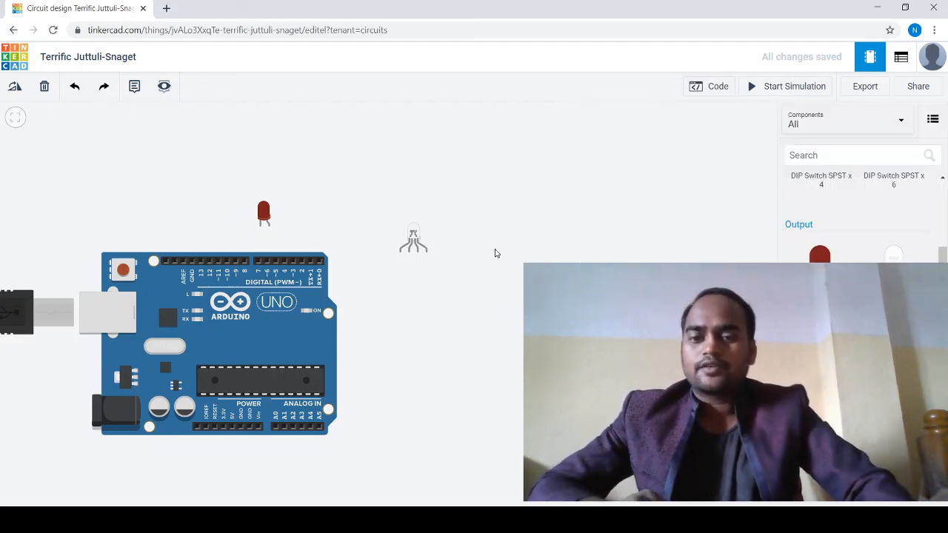